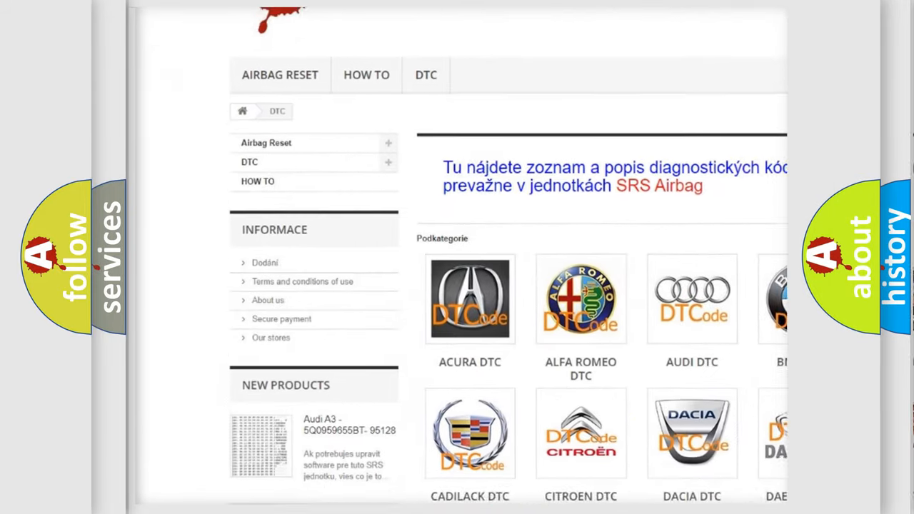
pyautogui.scroll(-3)
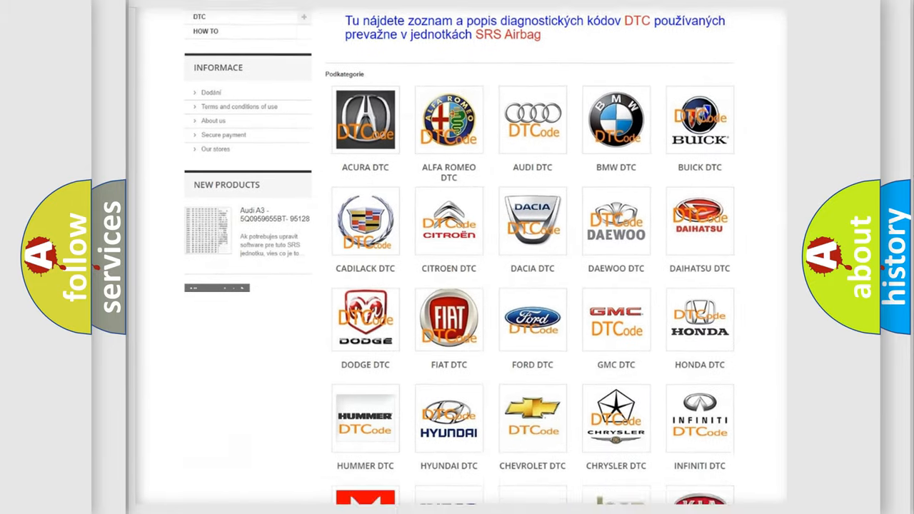
pyautogui.scroll(-3)
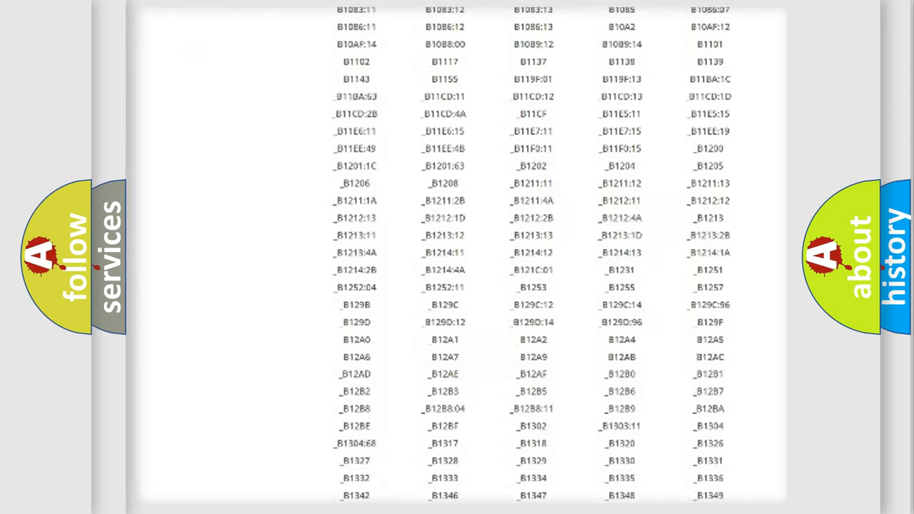
pyautogui.scroll(-3)
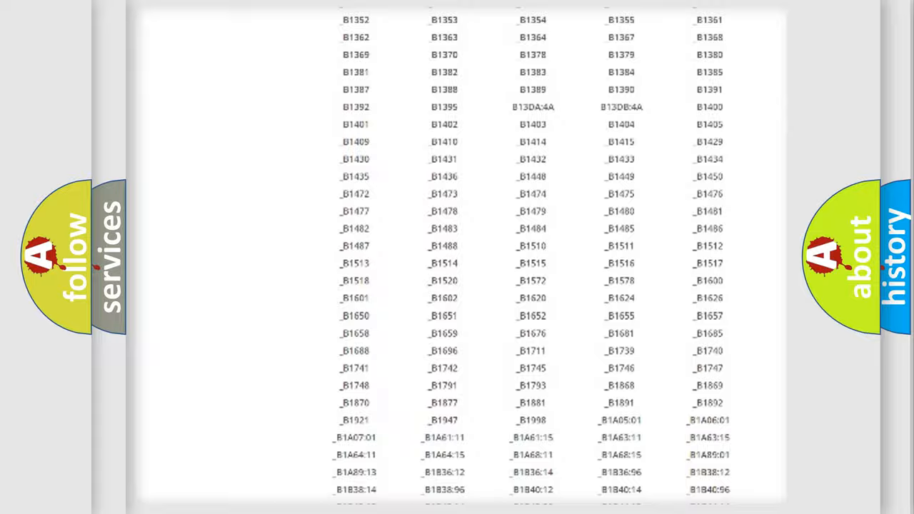